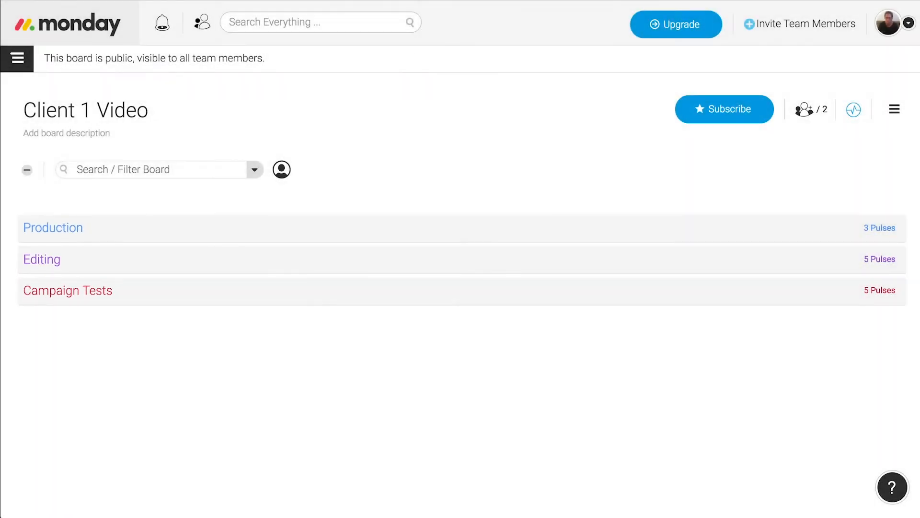
Step: Expand the Editing group to reveal its five video pulses
left_click(27, 228)
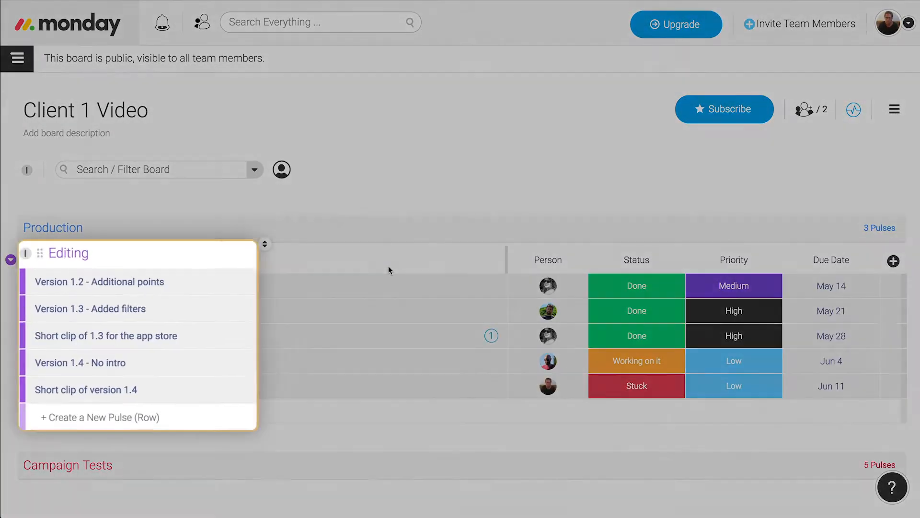
Step: Post an update starting 'Hi @' that mentions a teammate on 'Short clip of 1.3 for the app store'
left_click(99, 282)
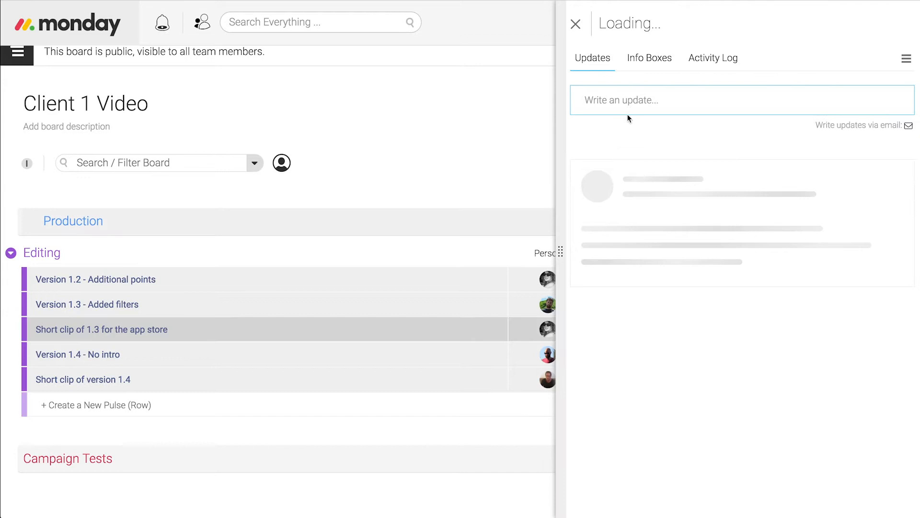
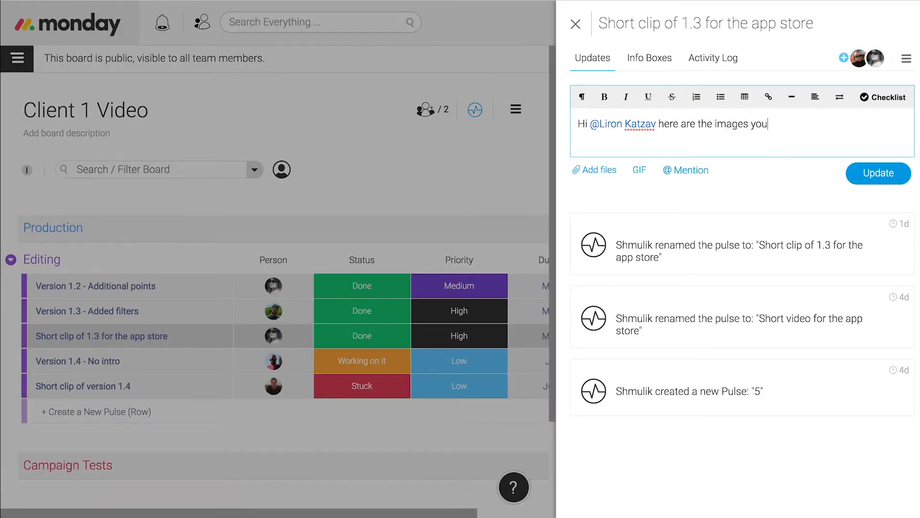
left_click(595, 170)
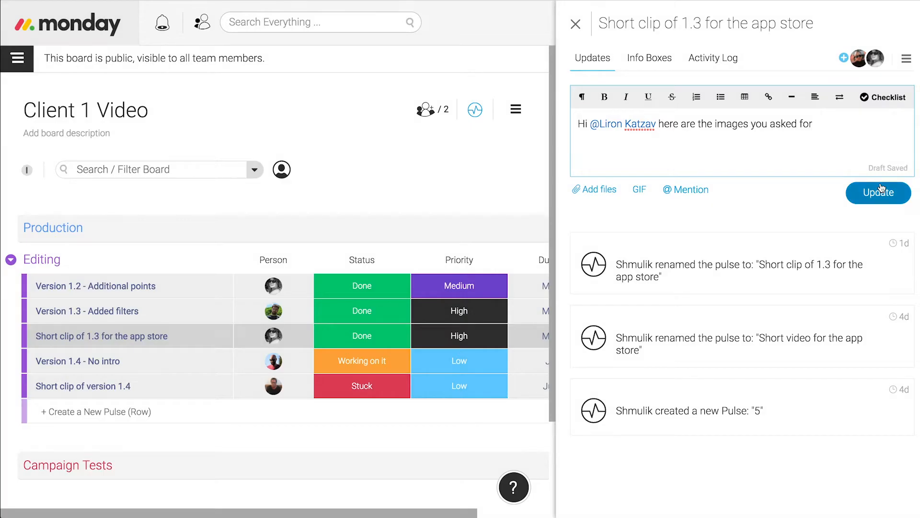
left_click(83, 385)
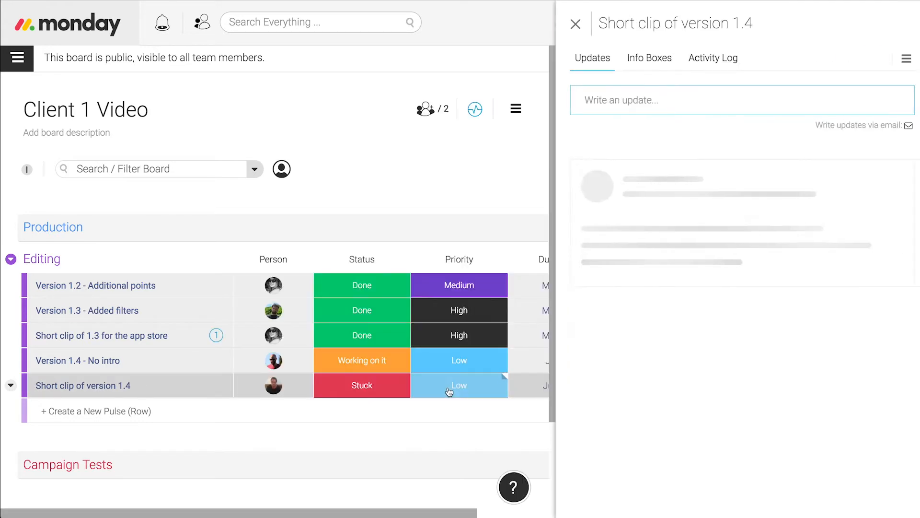
Step: Post a 'Che...' update with an attached video on version 1.4 and reply with an AMEEZING GIF
type("Check out this new version")
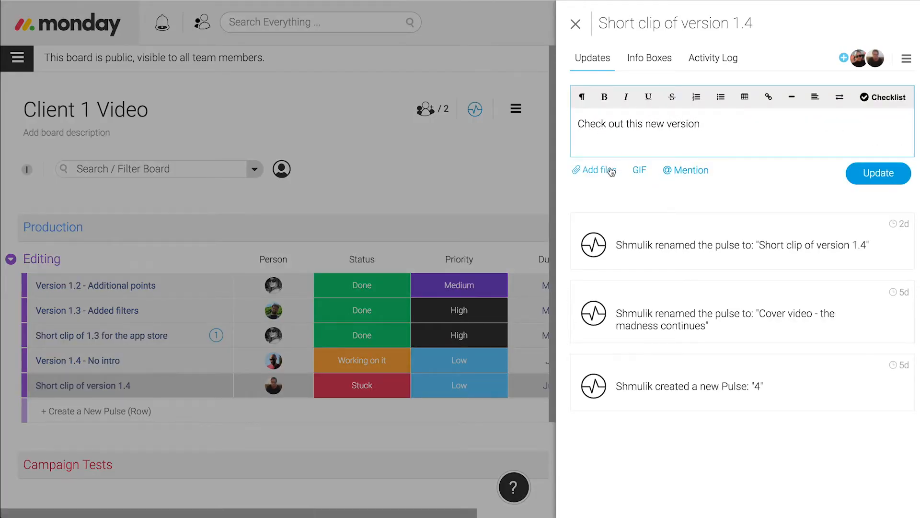
left_click(595, 170)
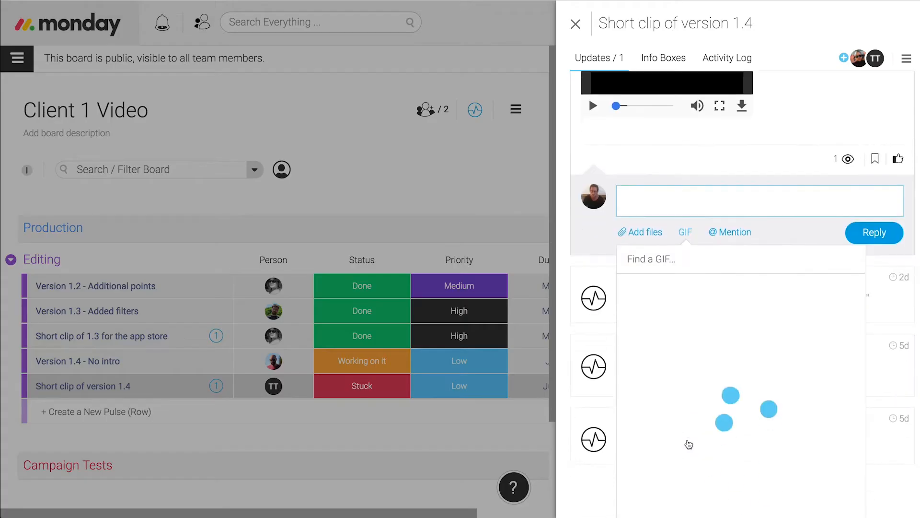
type("ama")
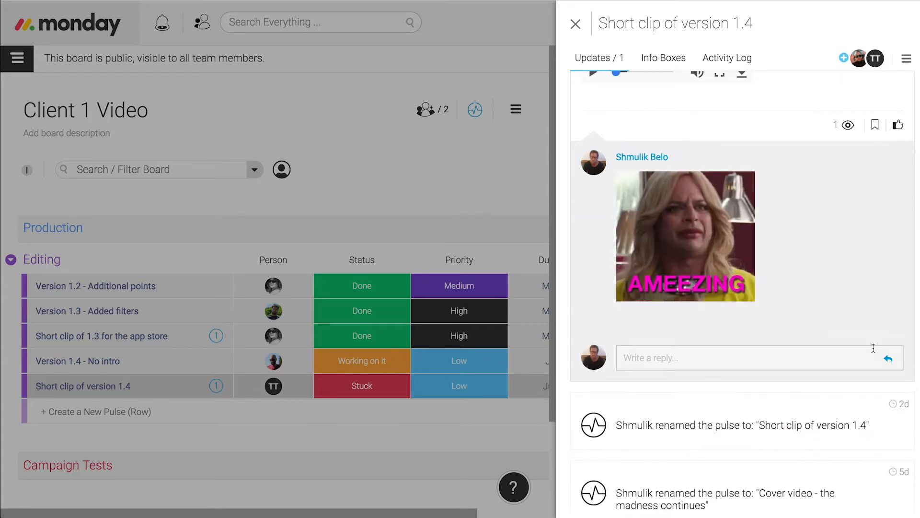
left_click(575, 23)
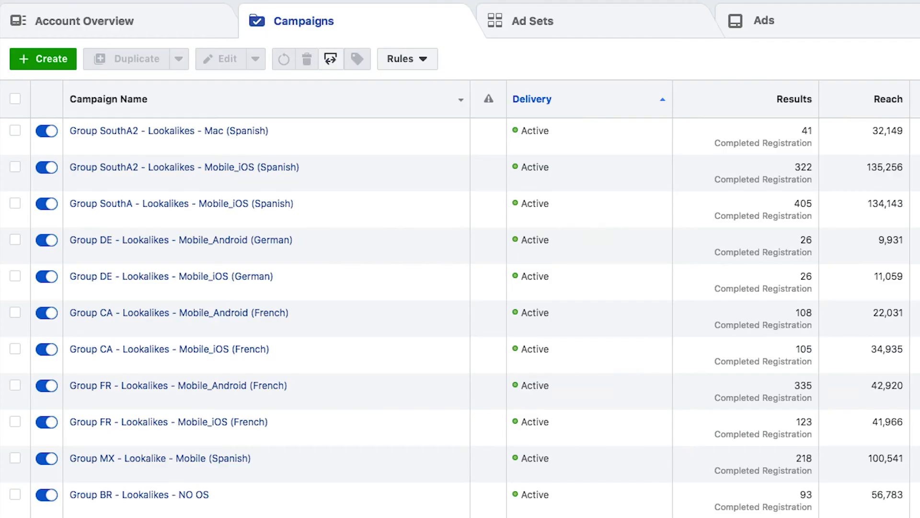
scroll("right", 3)
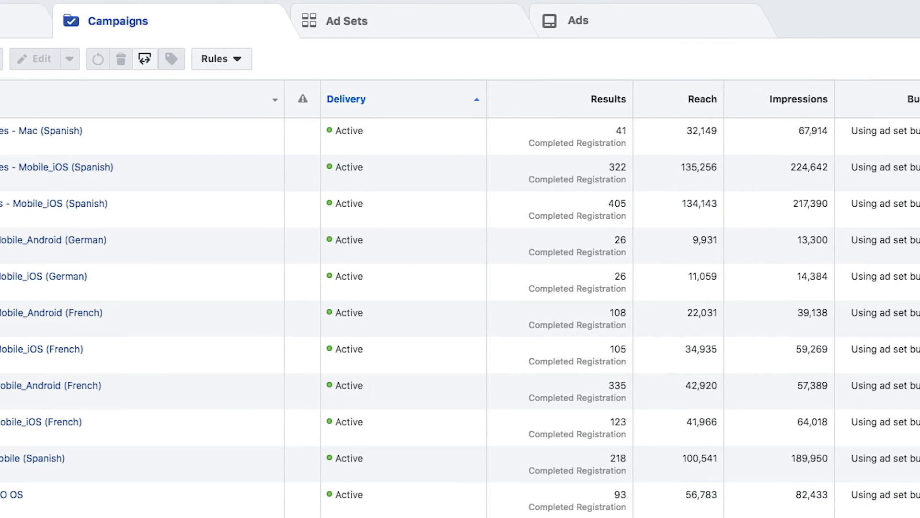
scroll("right", 3)
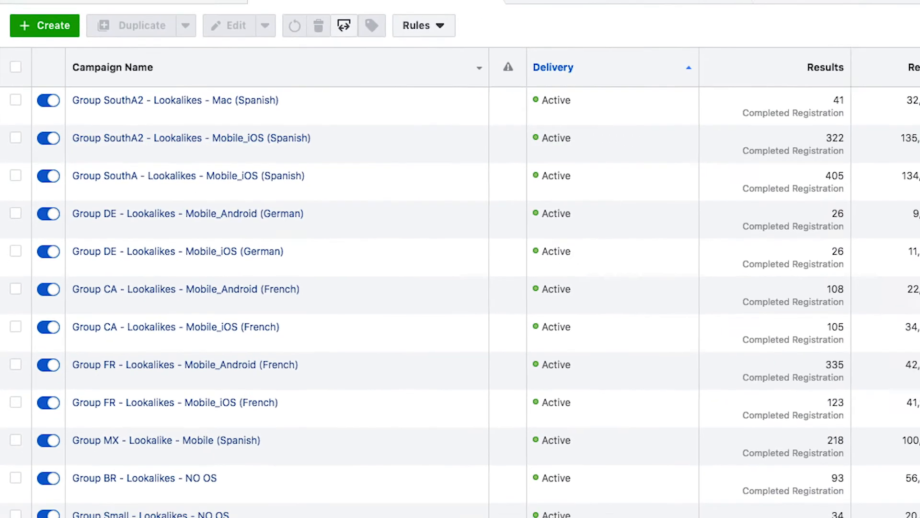
left_click(44, 25)
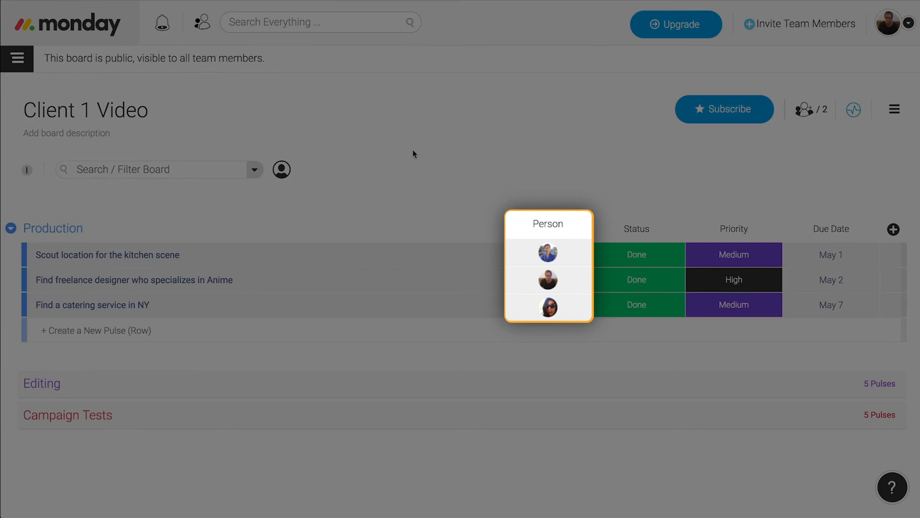
Step: Show the Production group's three tasks with their owners and Done statuses
left_click(636, 228)
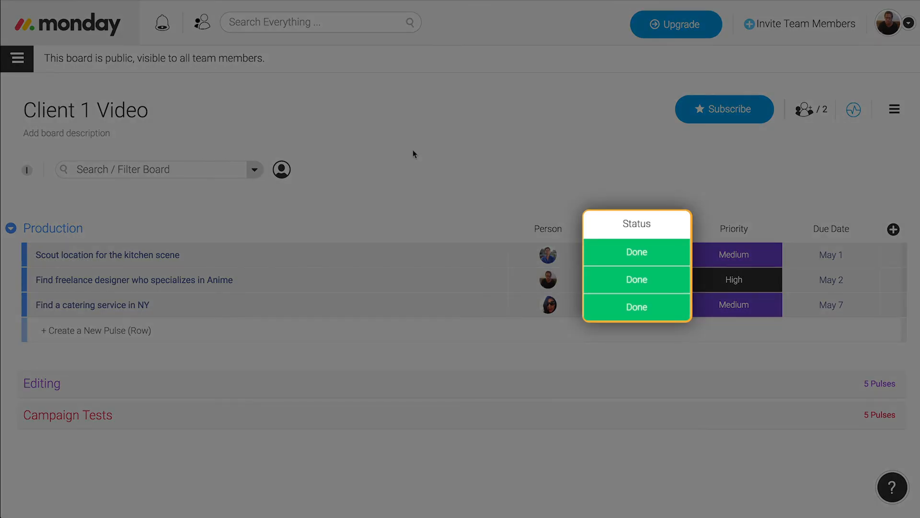